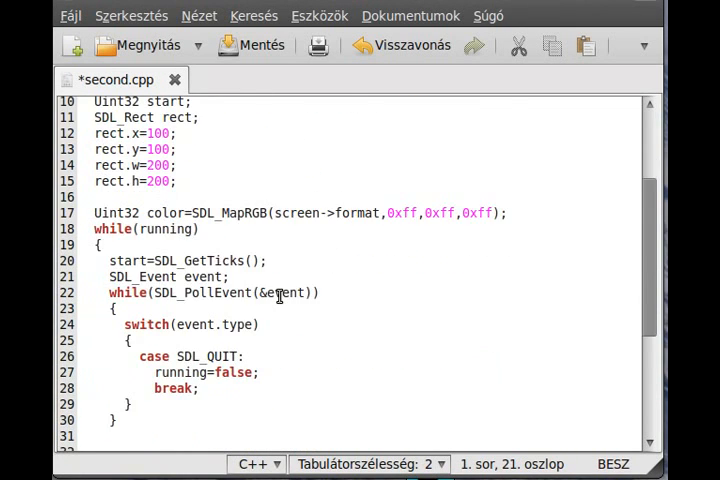
# - Place the cursor after the SDL_QUIT case's break; to add a new line inside the event switch
pyautogui.scroll(-3)
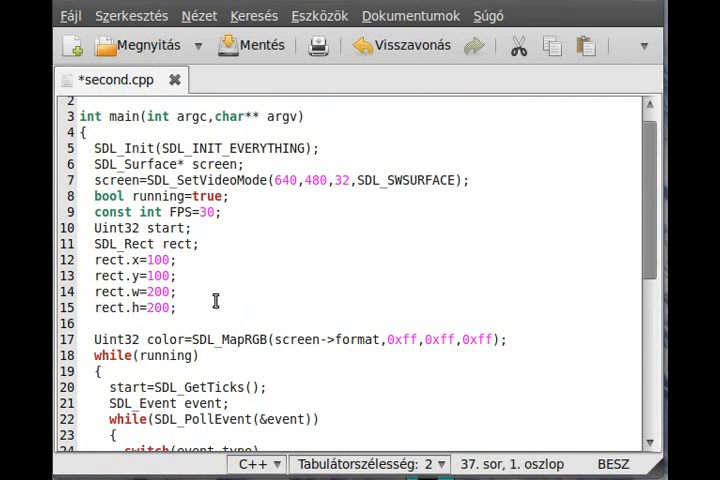
pyautogui.click(176, 260)
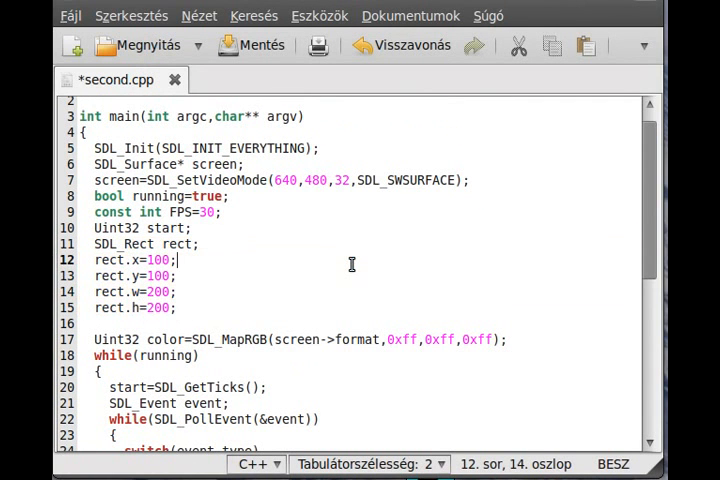
pyautogui.scroll(-3)
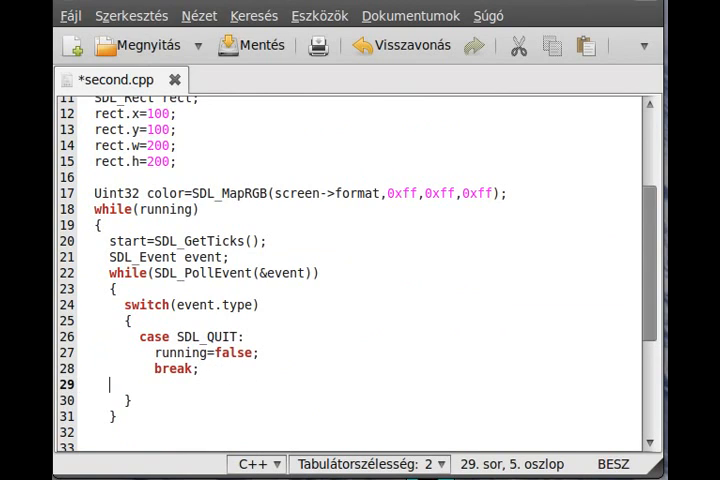
# - Add an indented 'case SDL_MOUSEMOTION:' label inside the event switch
pyautogui.press('Tab')
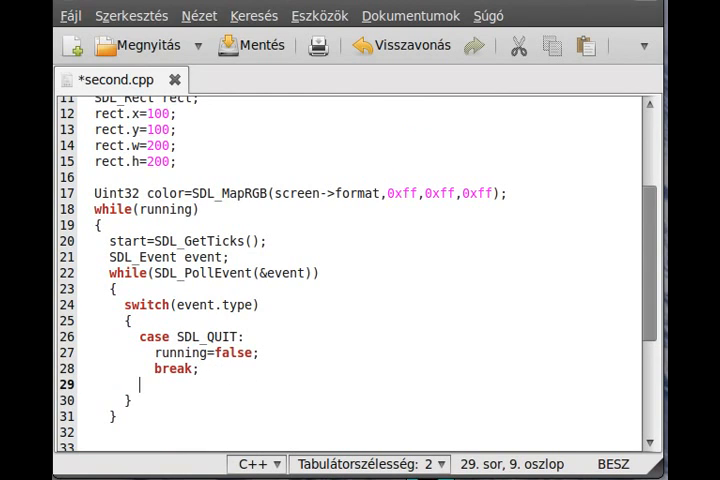
pyautogui.write('ca')
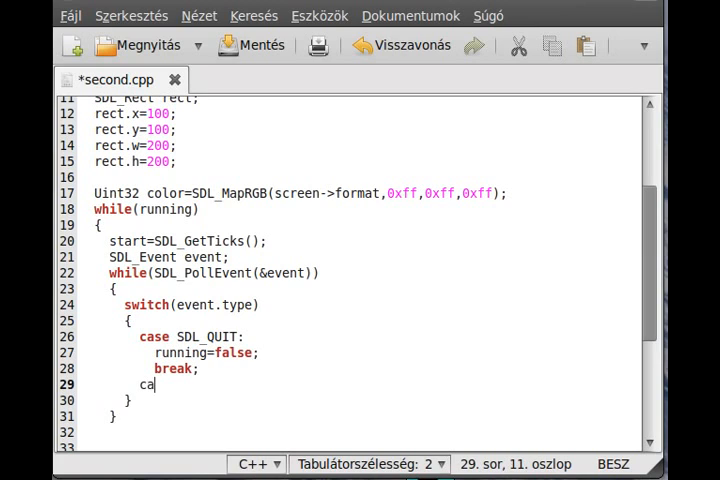
pyautogui.write('se')
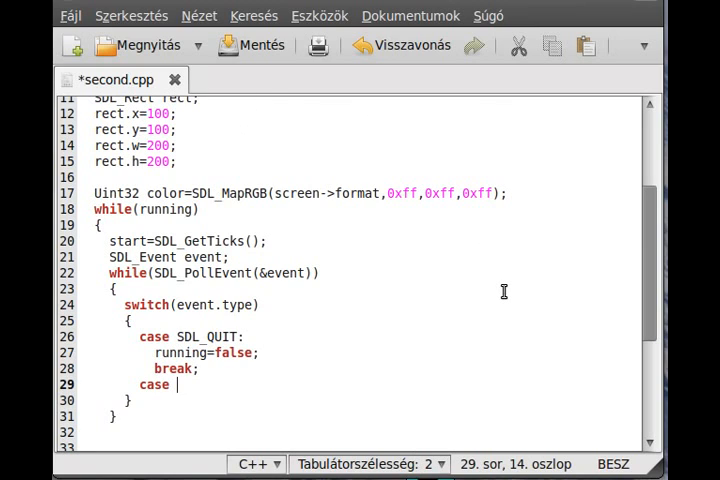
pyautogui.write('SDL_M')
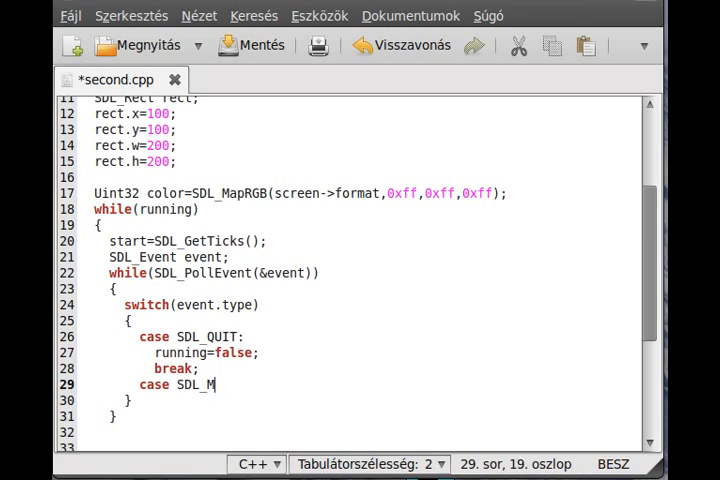
pyautogui.write('OUSEMOPTION:')
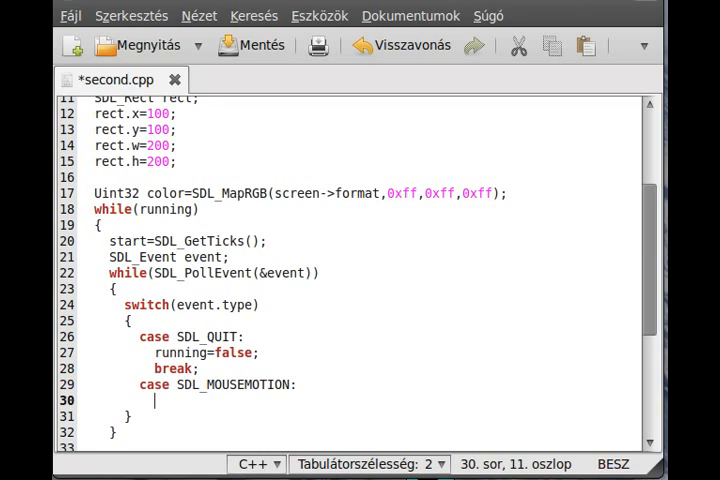
pyautogui.doubleClick(244, 384)
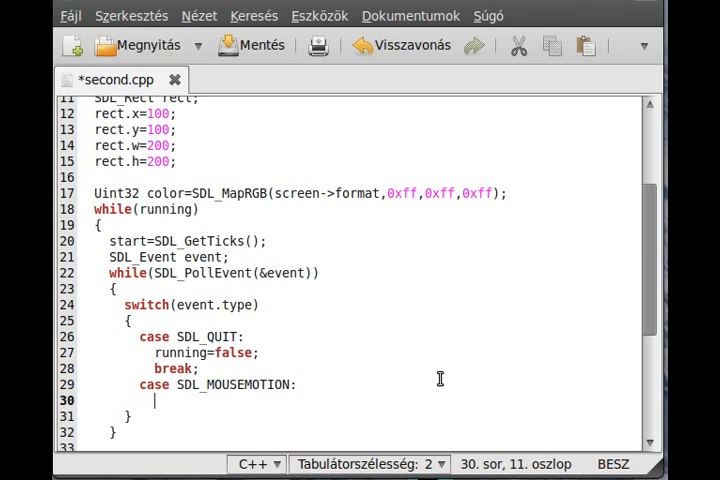
# - Store 'int x = event.motion.x;' and begin the matching 'int y= e' line
pyautogui.write('i')
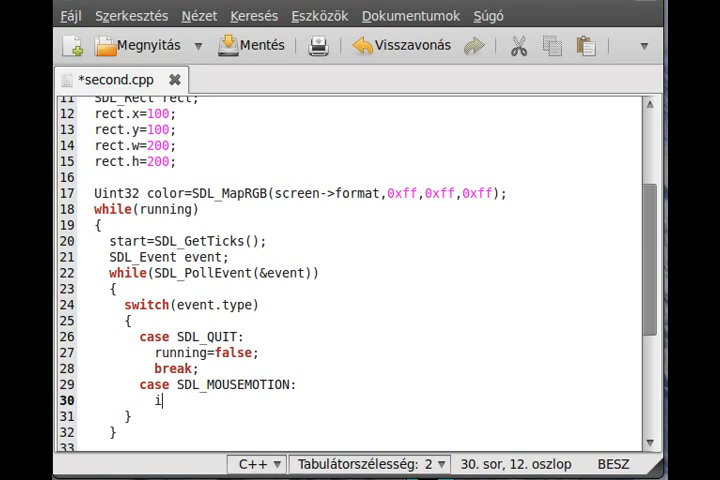
pyautogui.write('nt x =')
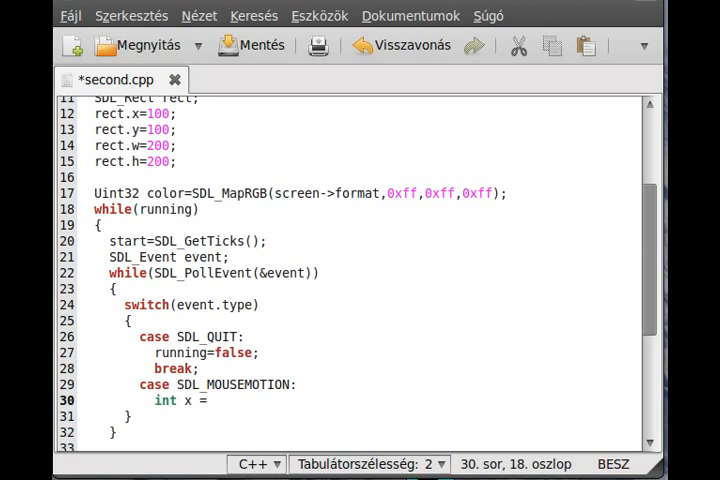
pyautogui.write('event.')
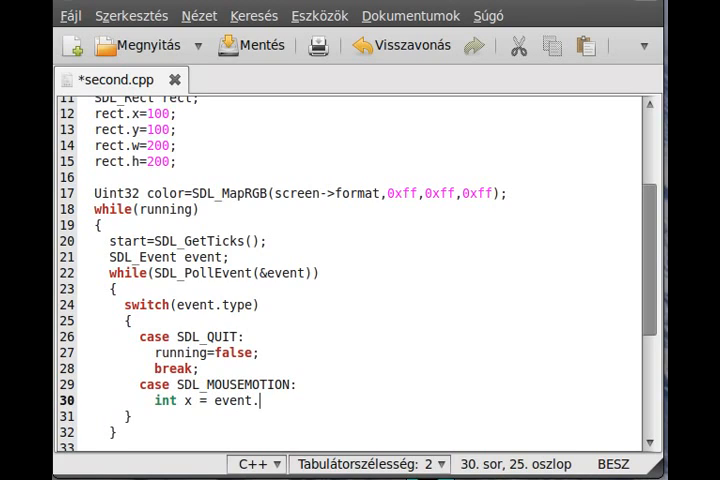
pyautogui.moveTo(311, 368)
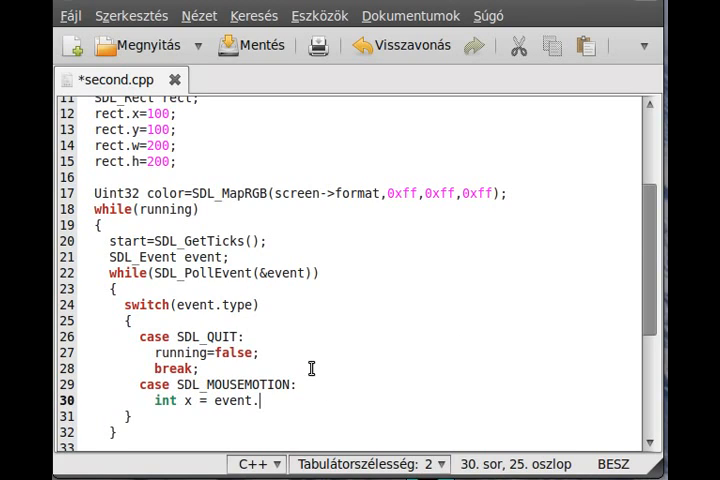
pyautogui.write('motio')
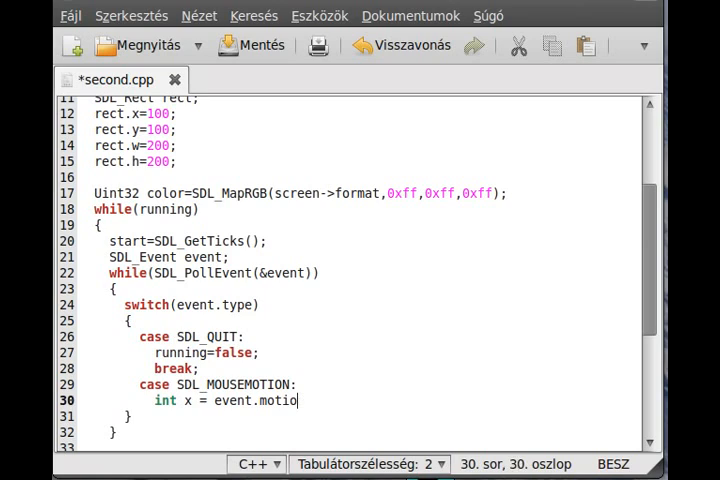
pyautogui.write('.')
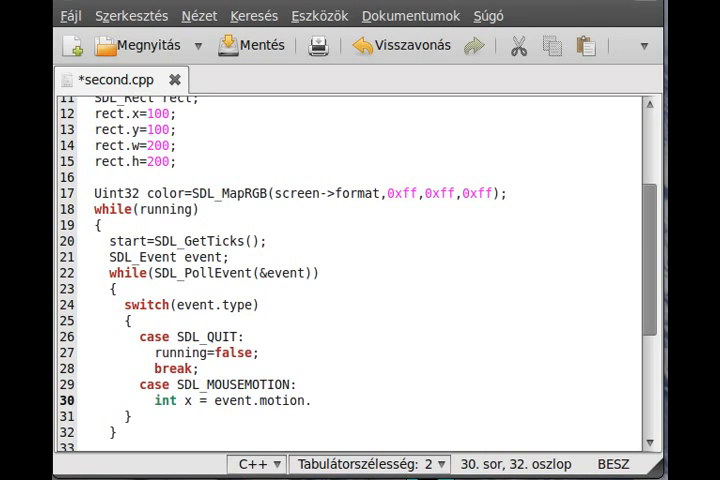
pyautogui.write('.x;')
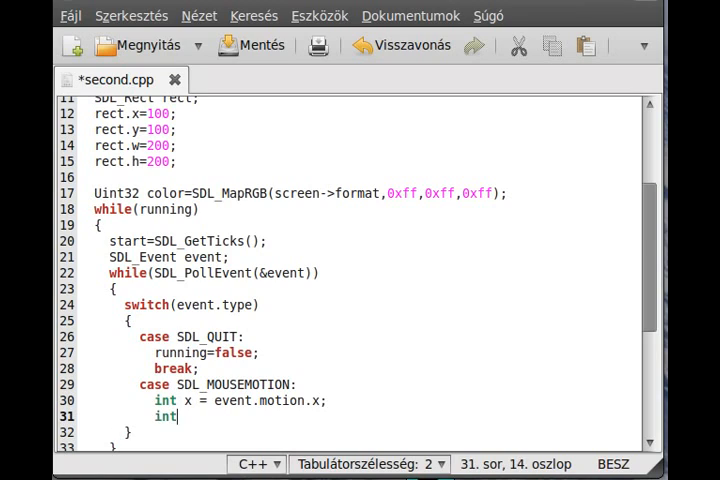
pyautogui.write('y= e')
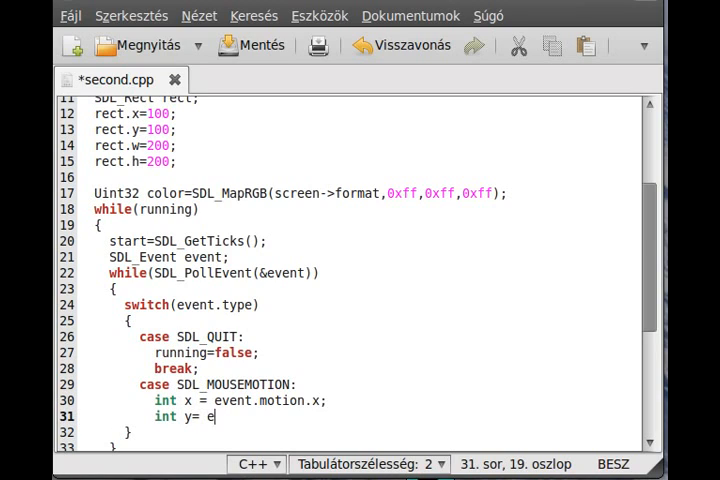
# - Finish 'int y = event.motion.y;' and start an 'if(' condition on the next line
pyautogui.write('vent.motion.y;')
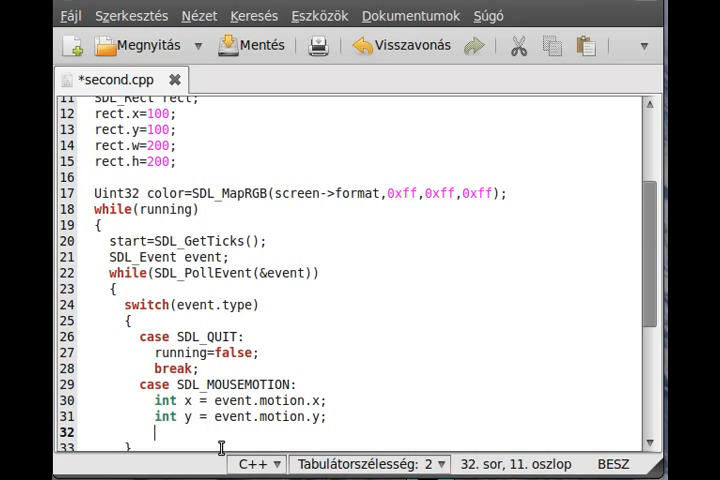
pyautogui.write('if(')
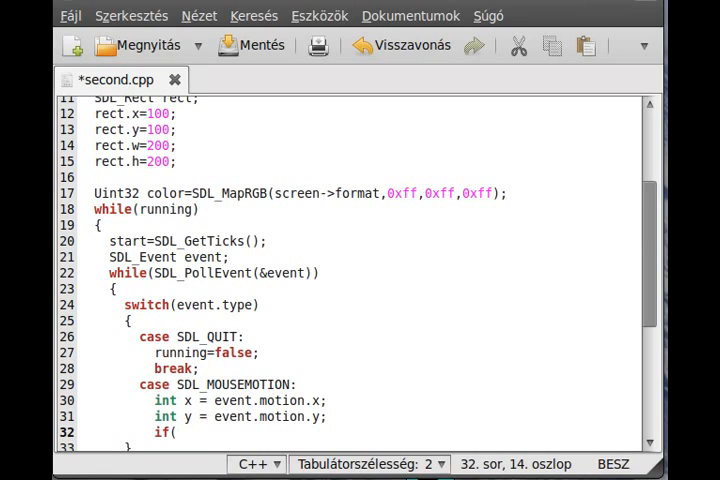
# - Write the x bounds check 'x>rec.x && x<rec.x+rec.w' in the if condition
pyautogui.write('x>')
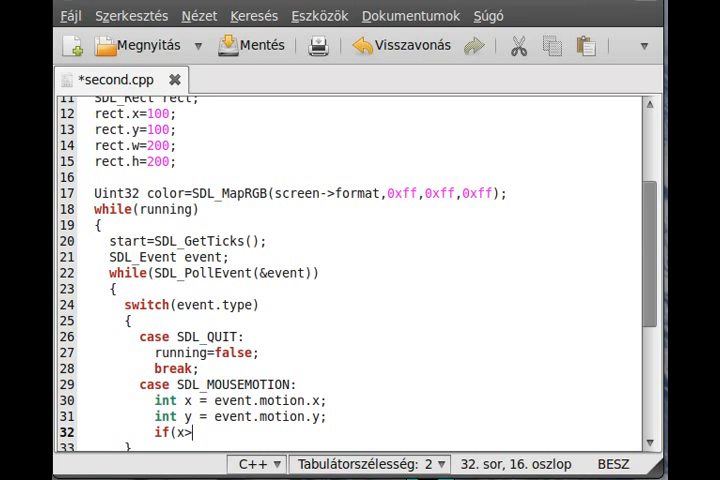
pyautogui.write('rec.x')
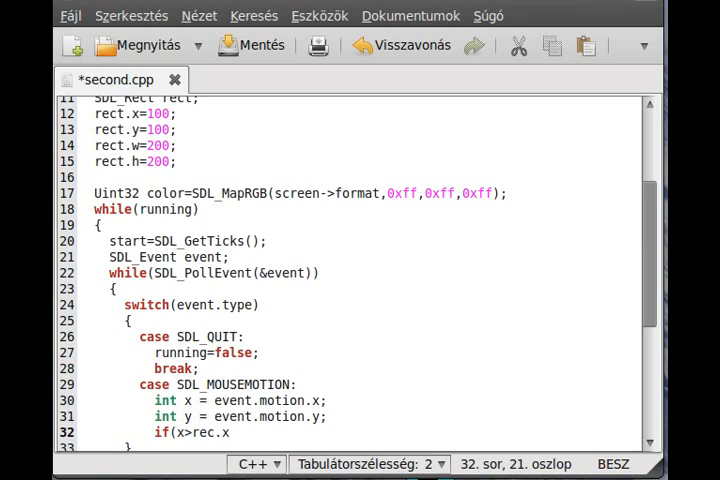
pyautogui.write('&& x')
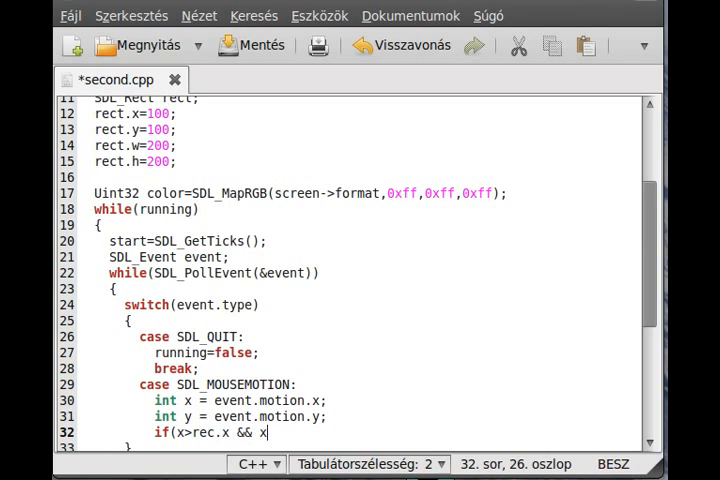
pyautogui.write('<rec')
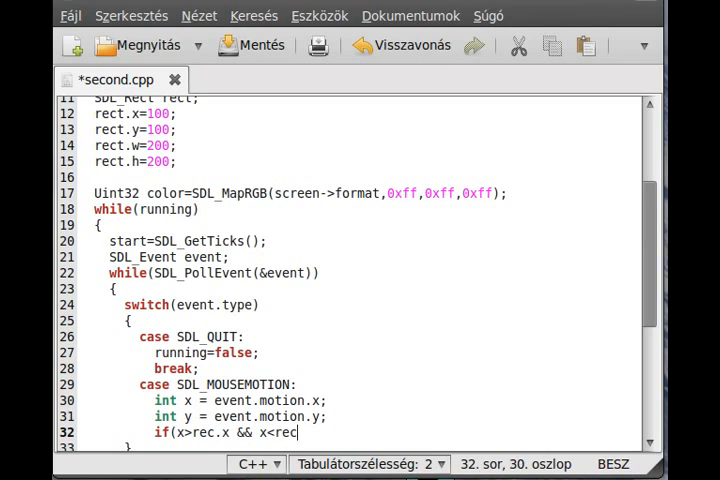
pyautogui.write('.x+rec.w &&')
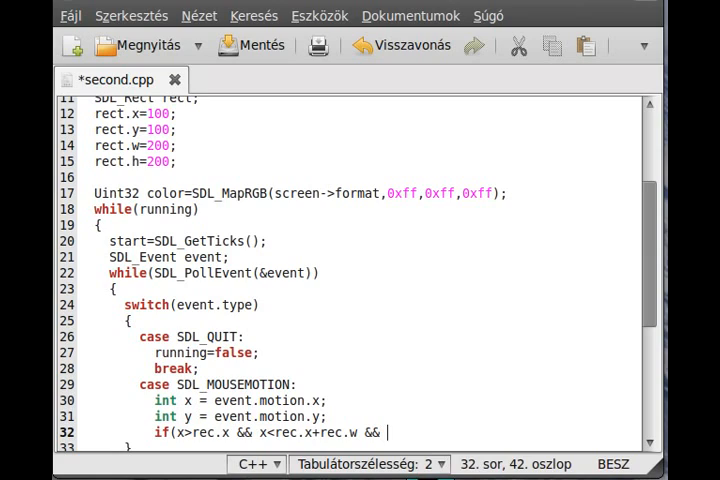
# - Complete the condition with the y bounds check 'y>rec.y && y<rec.y+rec.h)'
pyautogui.write('y')
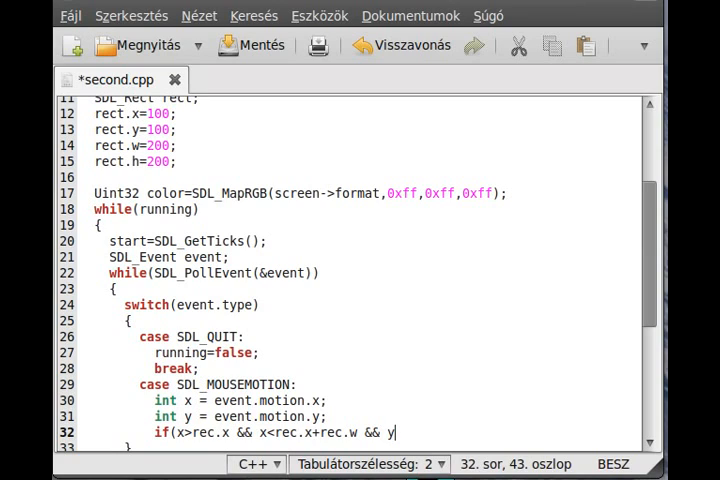
pyautogui.write('>rec.y && rec.y')
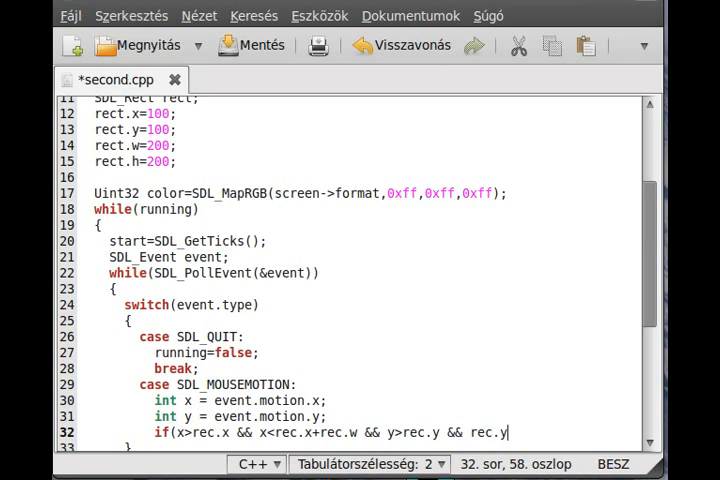
pyautogui.write('<rec.')
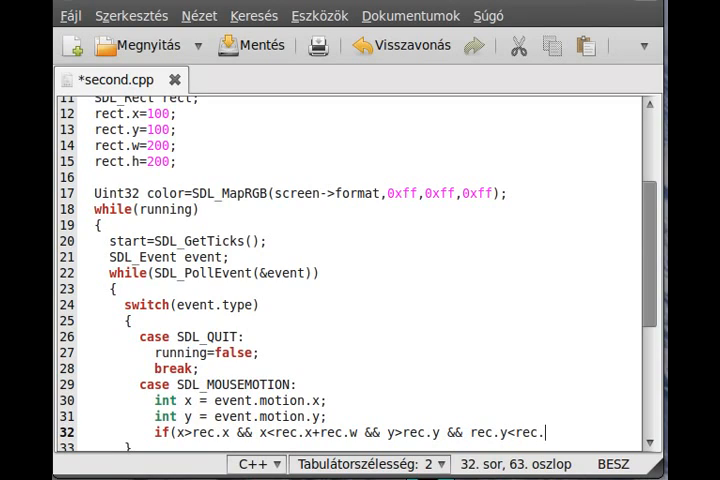
pyautogui.write('y+rec.')
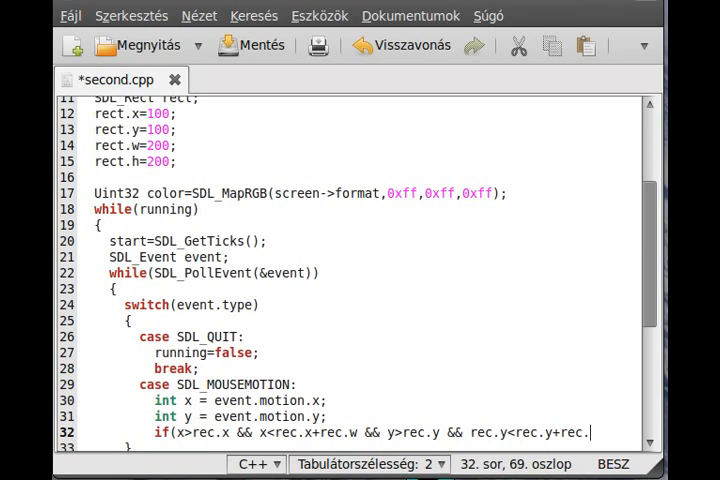
pyautogui.write('h)')
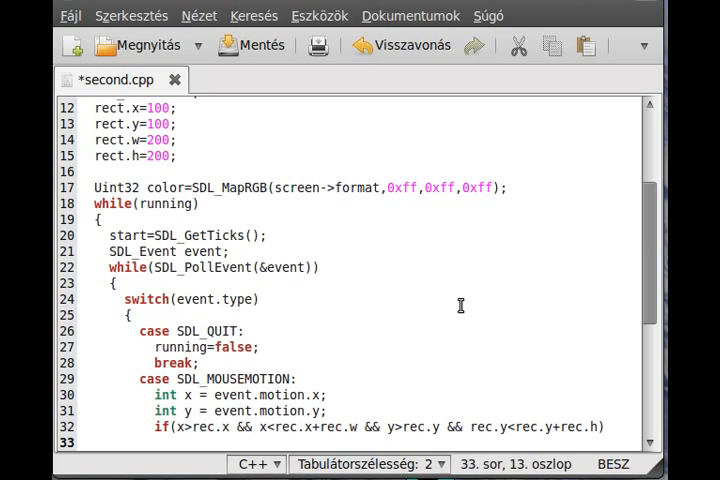
# - Set color to SDL_MapRGB(screen->format,0x00,0xff,0xff) cyan when inside the rectangle
pyautogui.write('color.')
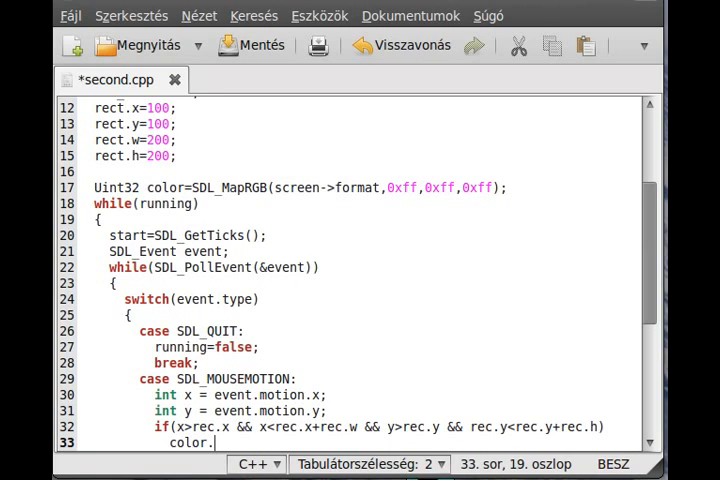
pyautogui.write('r')
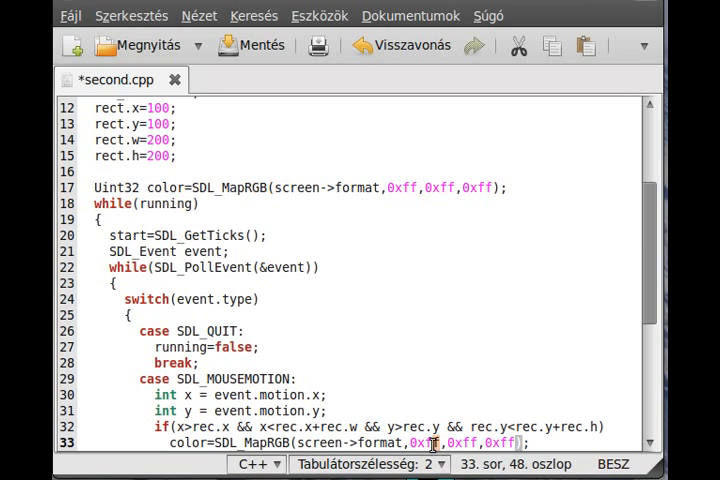
pyautogui.write('0x00')
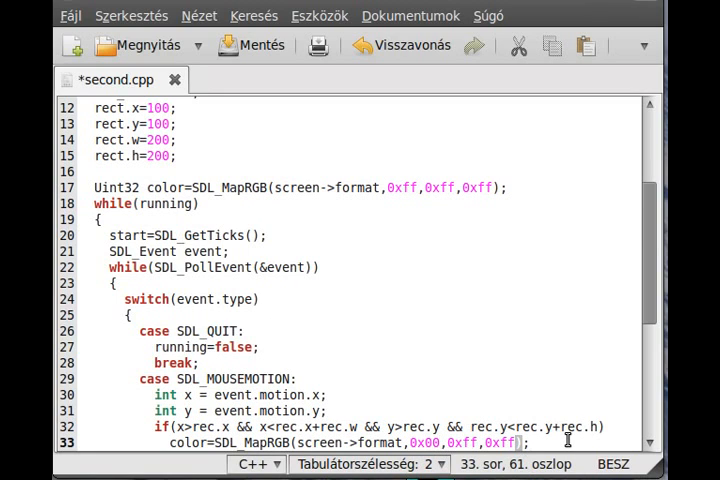
# - Add an else setting white 0xff,0xff,0xff and end the mouse-motion case with break;
pyautogui.write('else')
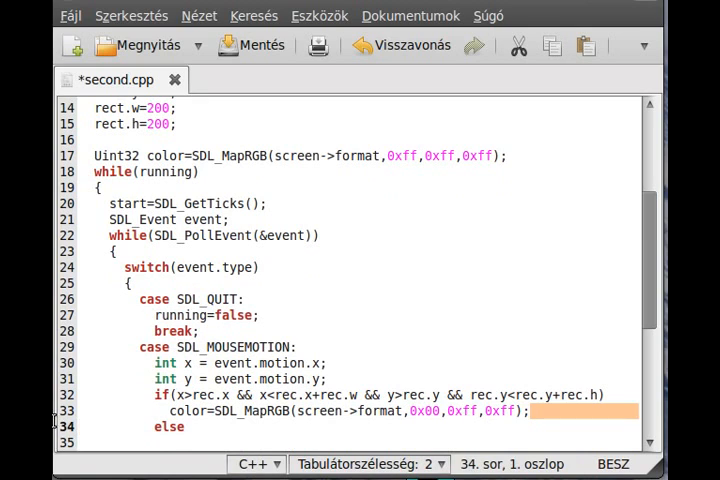
pyautogui.write('color=SDL_MapRGB(screen->format,0x00,0xff,0xff);')
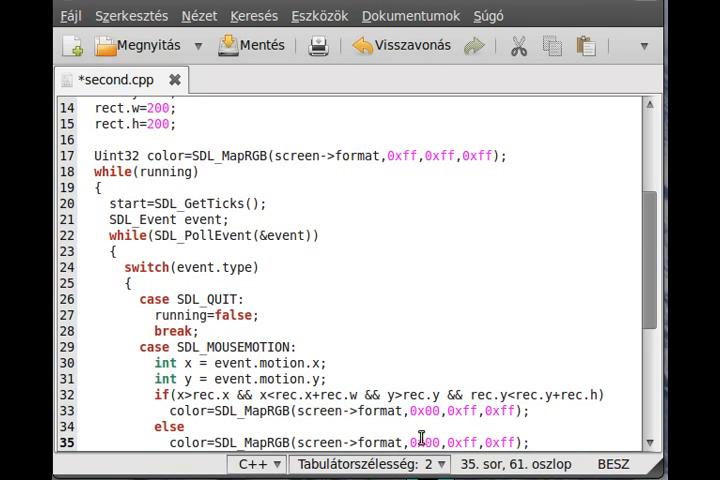
pyautogui.click(420, 442)
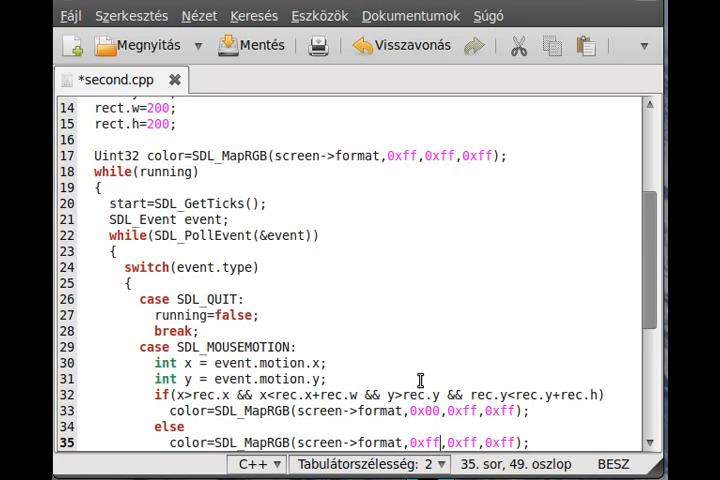
pyautogui.scroll(-3)
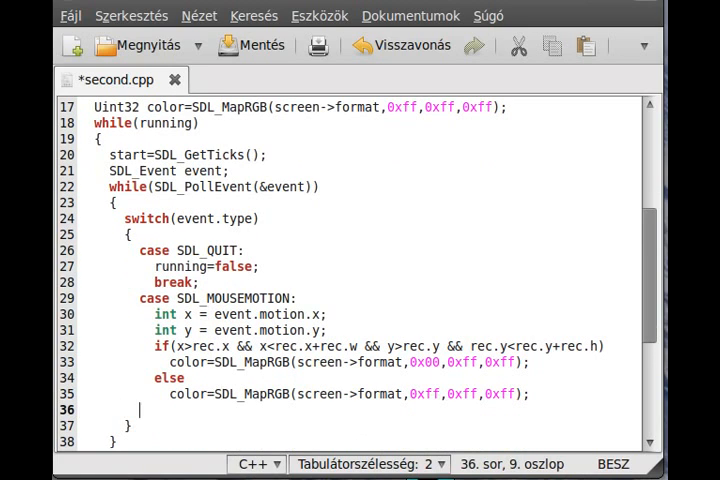
pyautogui.write('break;')
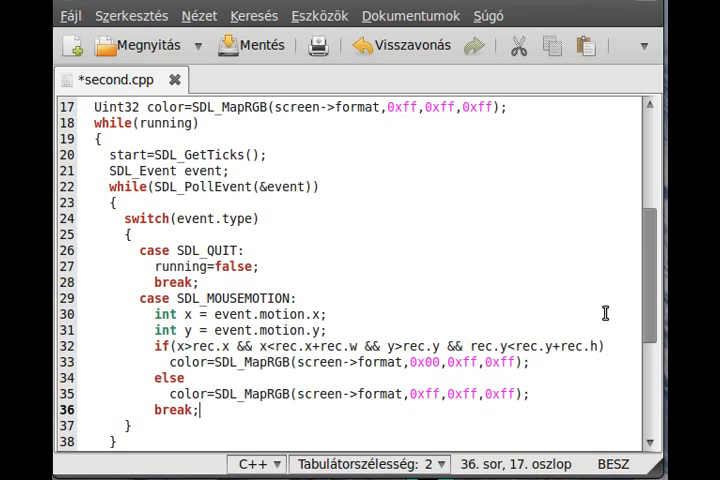
pyautogui.moveTo(219, 76)
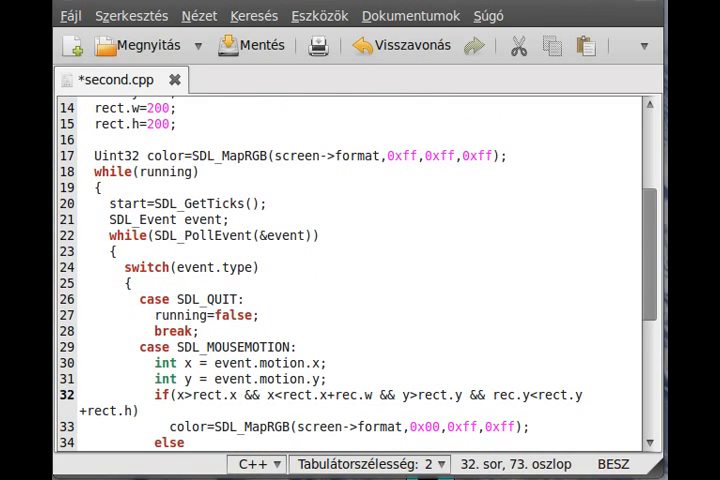
# - Correct rec to rect in the bounds condition and save second.cpp
pyautogui.click(251, 45)
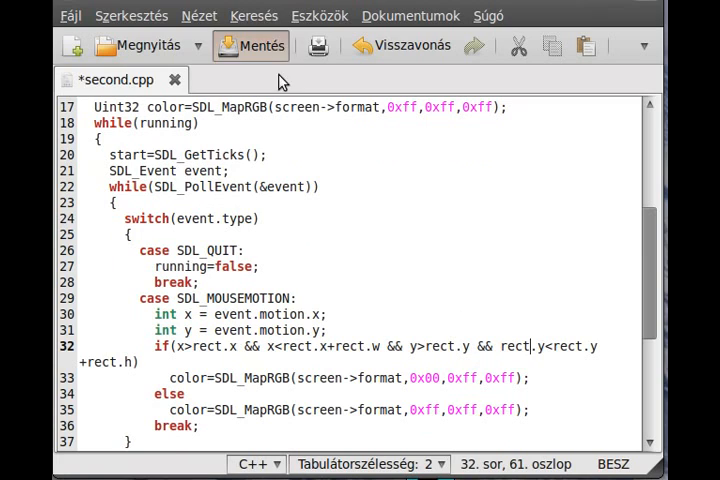
pyautogui.click(251, 46)
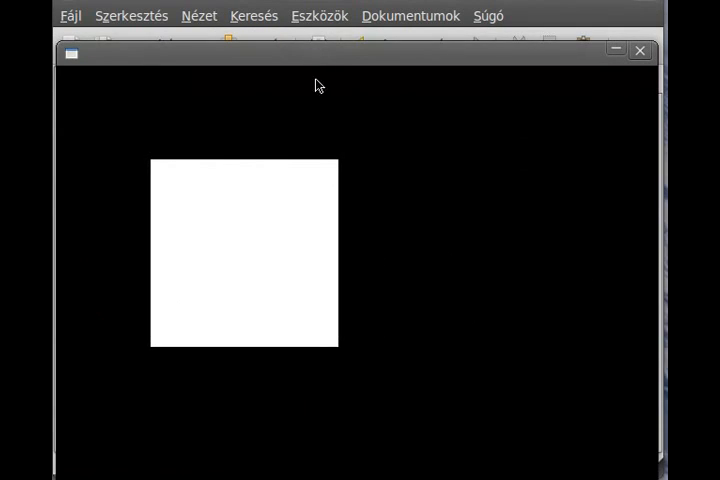
pyautogui.moveTo(460, 291)
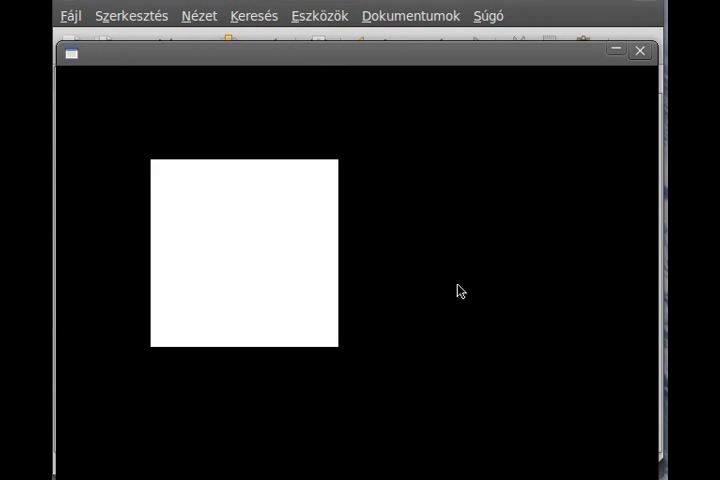
pyautogui.moveTo(338, 405)
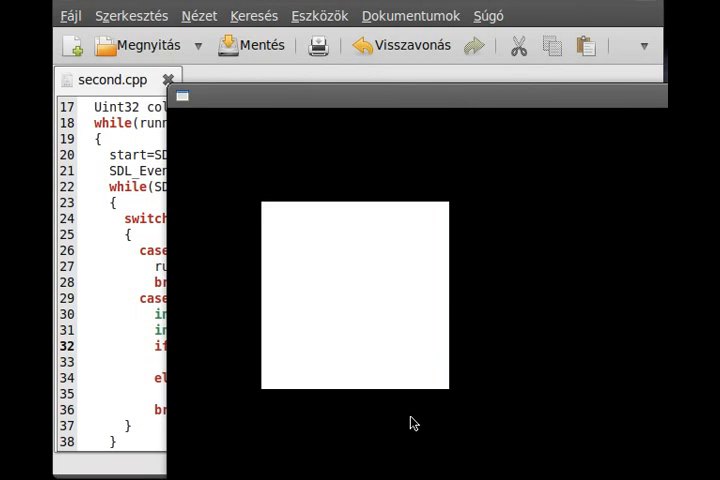
pyautogui.moveTo(451, 397)
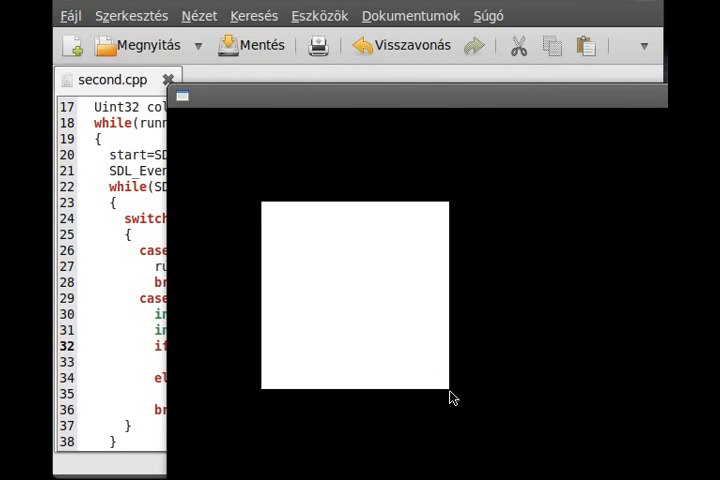
pyautogui.moveTo(280, 95)
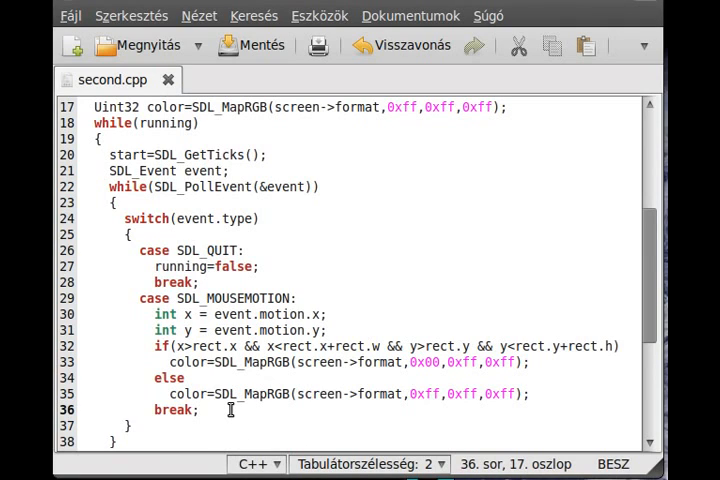
# - Add a 'case SDL_MOUSEBUTTONDOWN:' label to the event switch
pyautogui.write('ca')
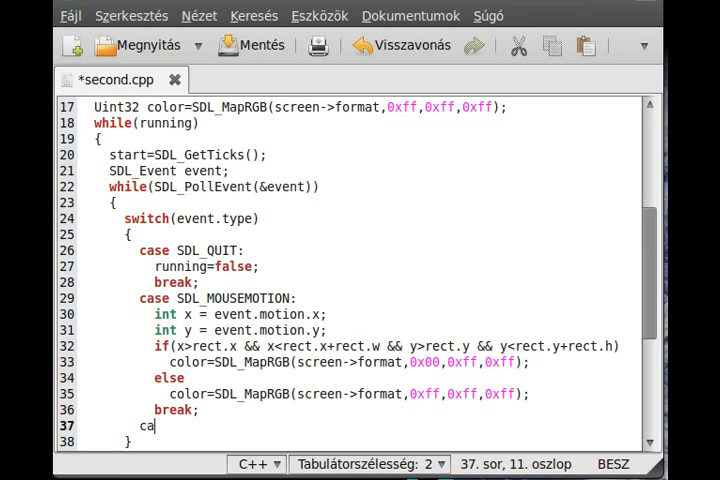
pyautogui.write('se SDL_')
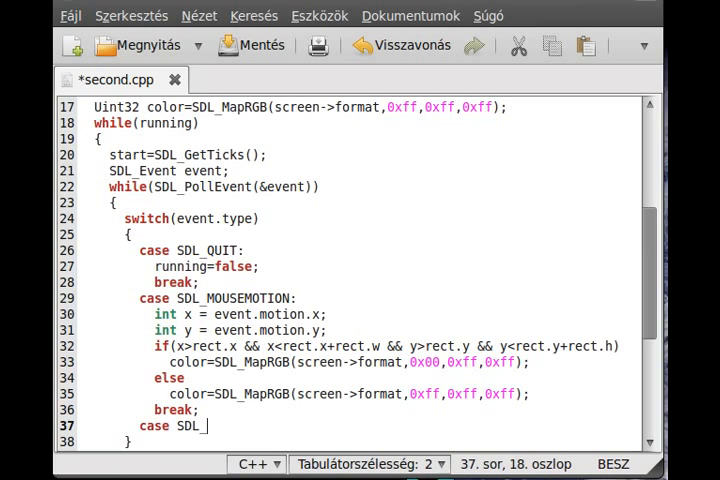
pyautogui.write('MOUSEBUTTO')
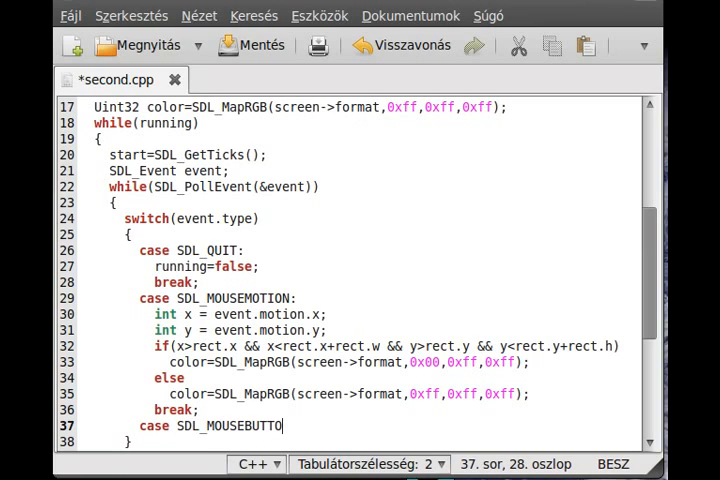
pyautogui.write('NDOWN')
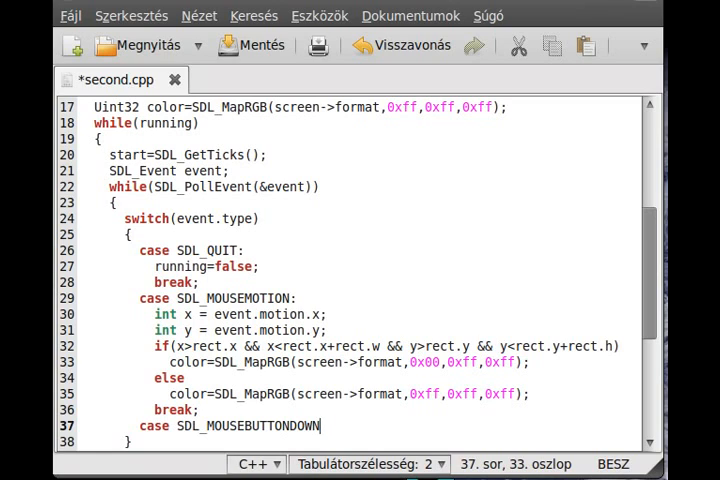
pyautogui.write(':')
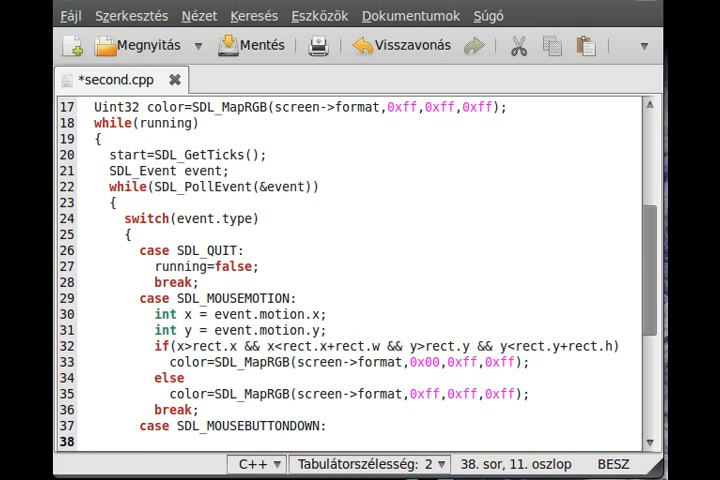
# - Store 'int x = event.button.x;' and 'int y = event.button.y;' in the click case
pyautogui.write('int')
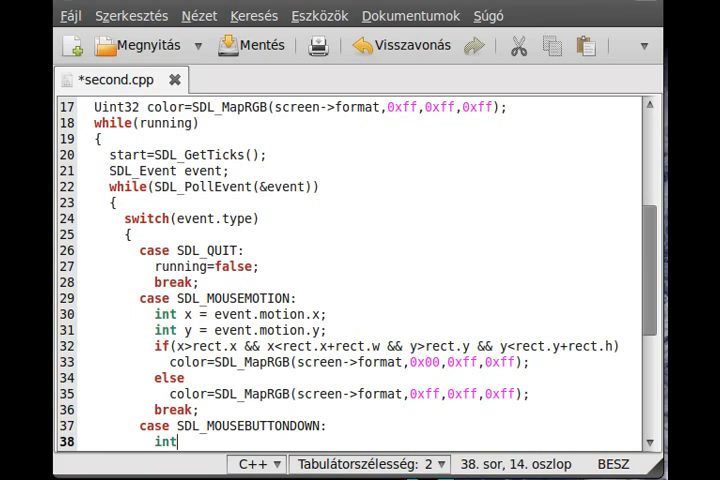
pyautogui.write('x =')
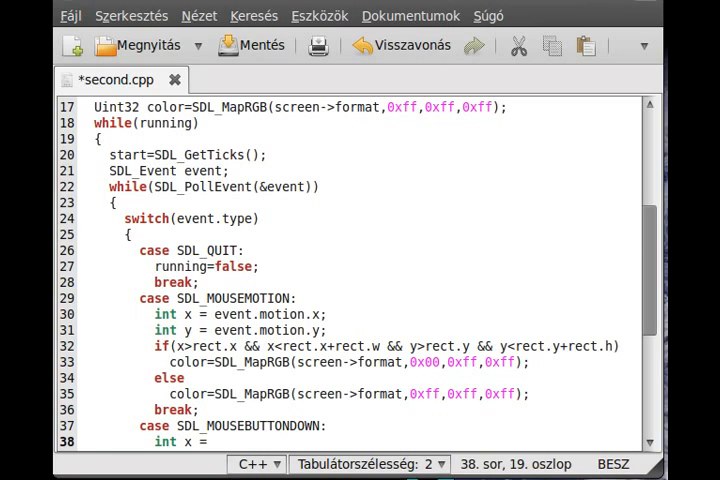
pyautogui.write('event.')
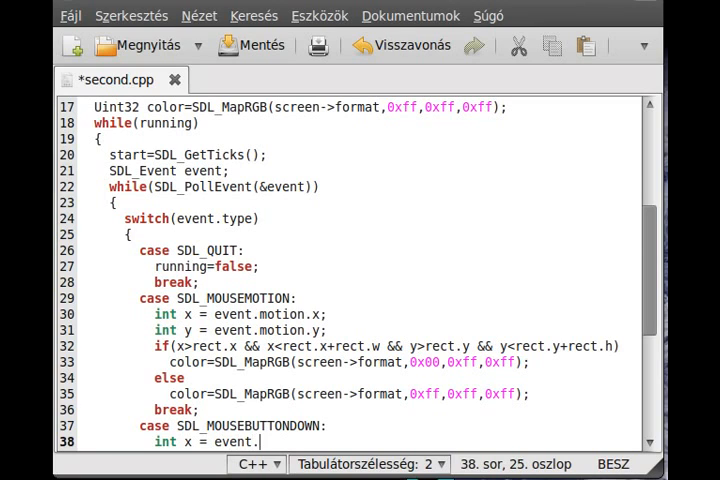
pyautogui.write('button.x')
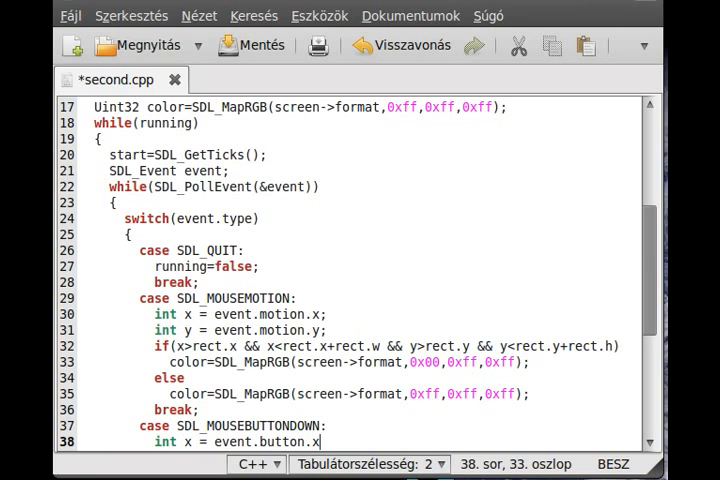
pyautogui.write(';')
pyautogui.write('int y = event.ke')
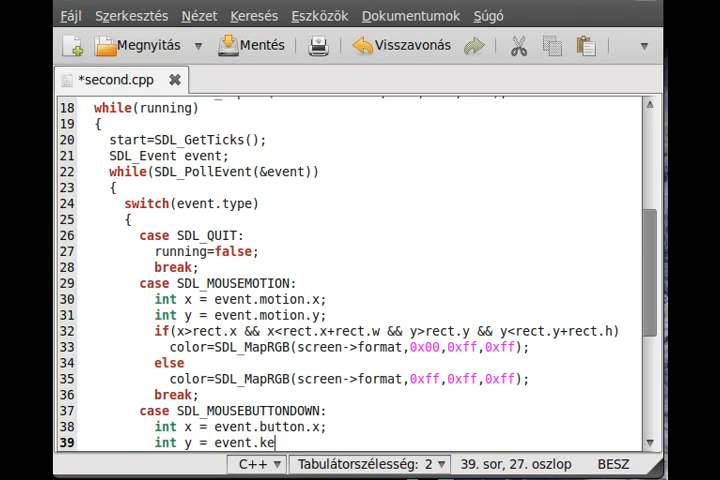
pyautogui.write('button.')
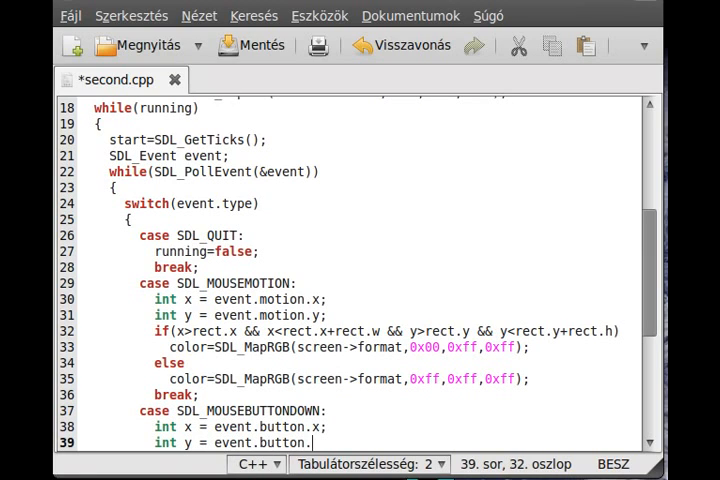
pyautogui.write('y;')
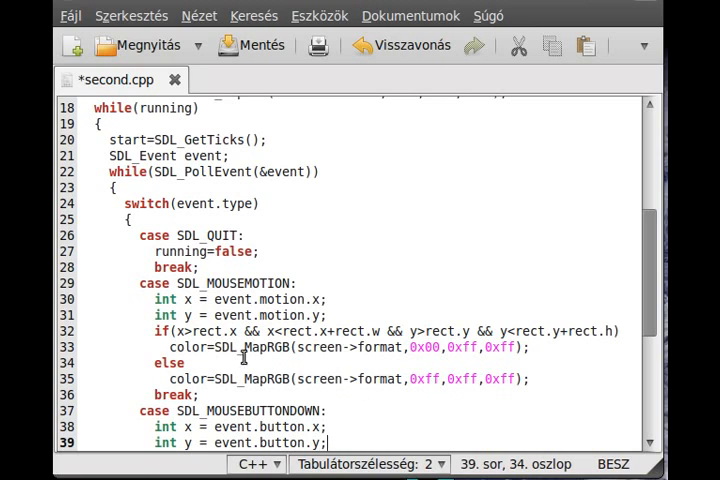
pyautogui.click(180, 363)
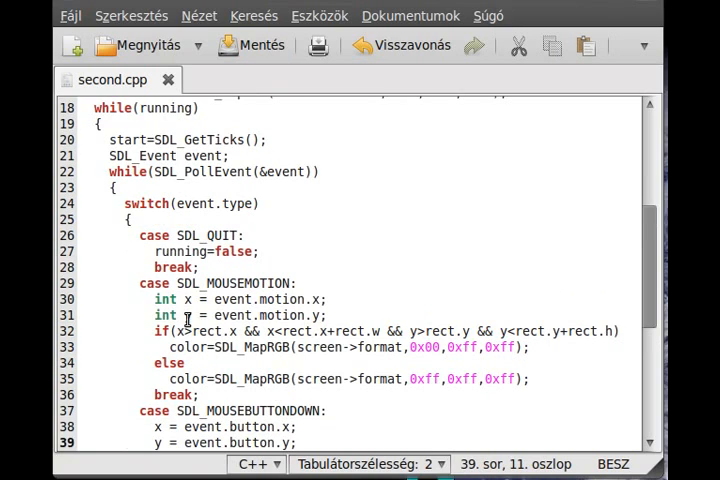
# - Declare 'int x' and 'int y;' right after 'SDL_Event event;' before the polling loop
pyautogui.click(228, 156)
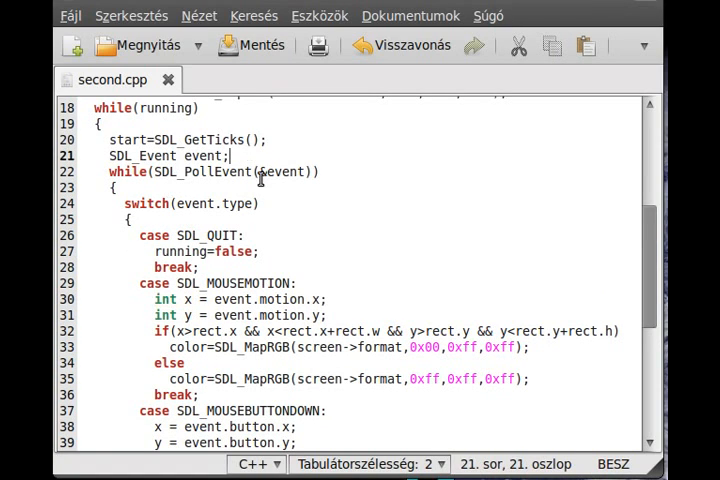
pyautogui.write('int x')
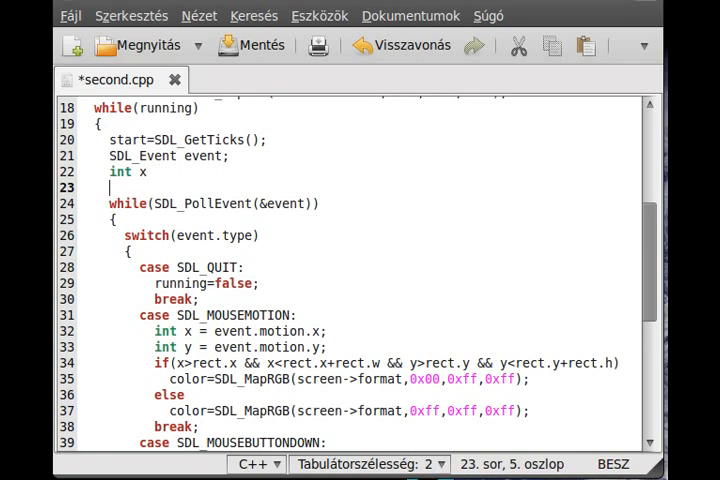
pyautogui.write('int y;')
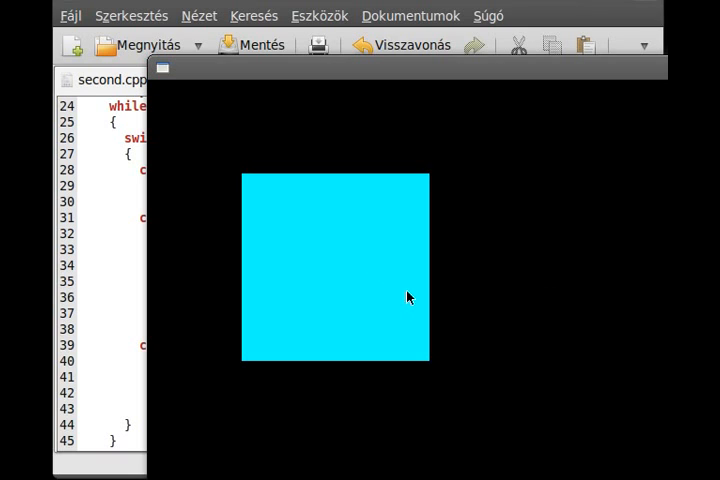
pyautogui.moveTo(333, 247)
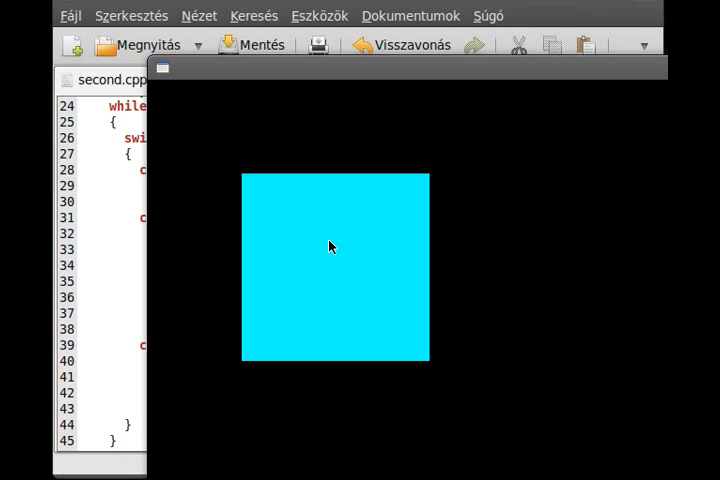
pyautogui.moveTo(395, 365)
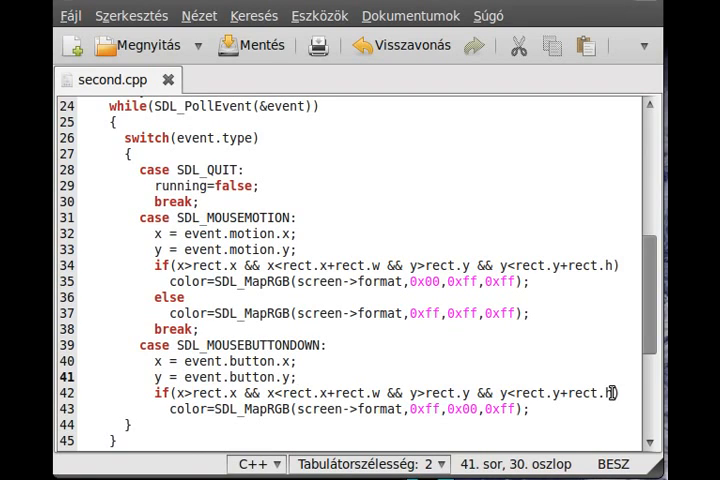
# - Extend the click condition with '&& event.button.button==SDL_BUTTON_LEFT' and save the file
pyautogui.click(299, 389)
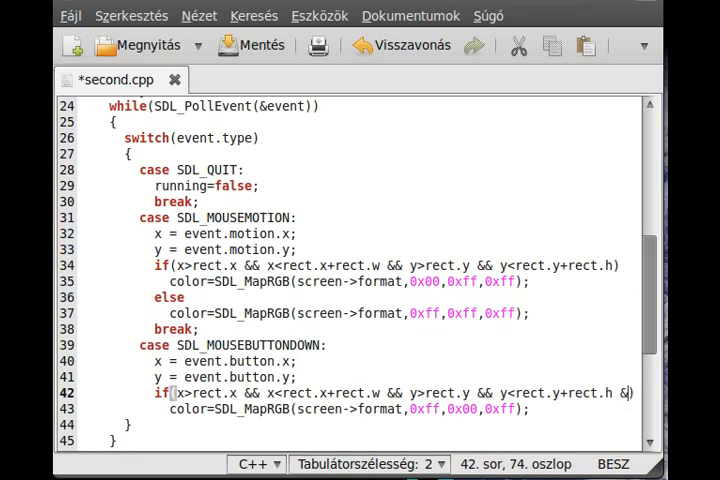
pyautogui.write('&&')
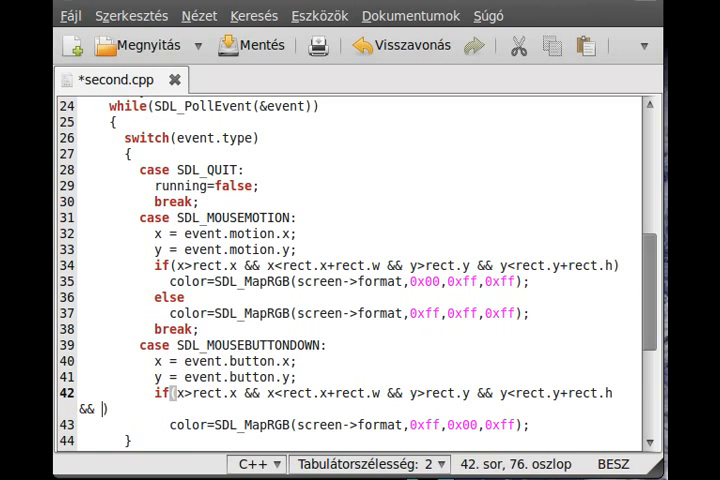
pyautogui.write('event.button')
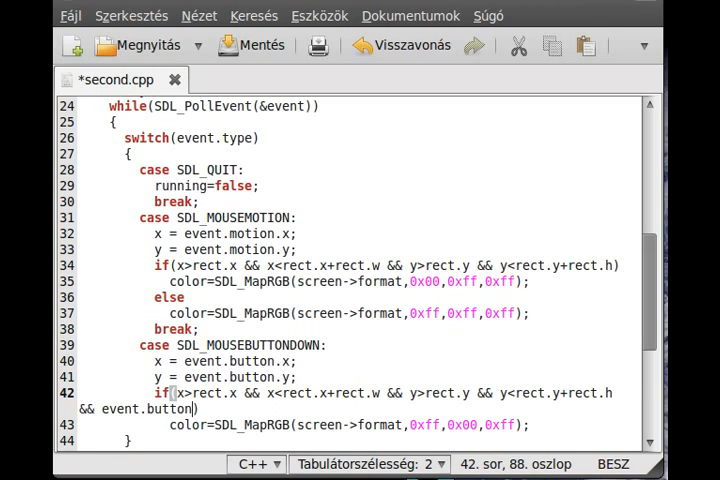
pyautogui.write('.button')
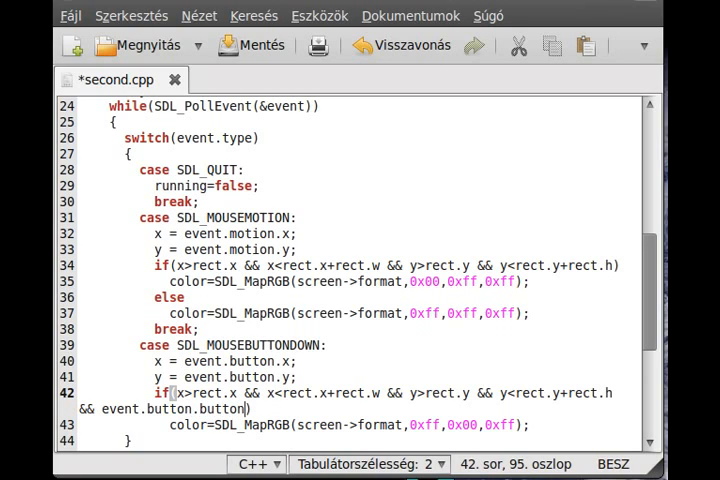
pyautogui.write('==SDLK')
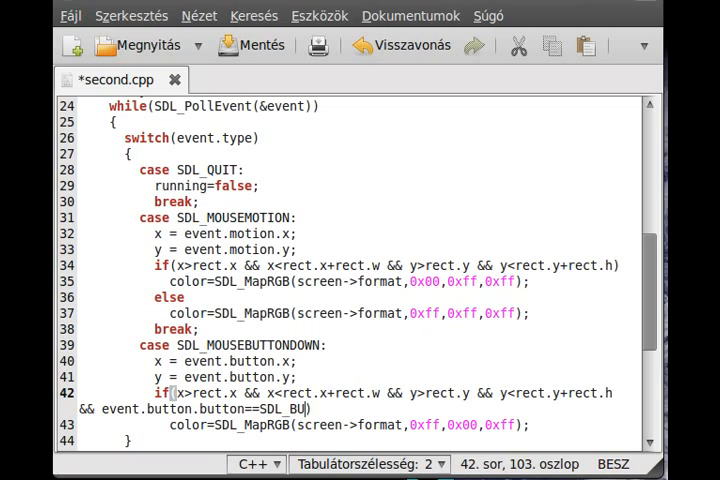
pyautogui.write('TTON_LEFT')
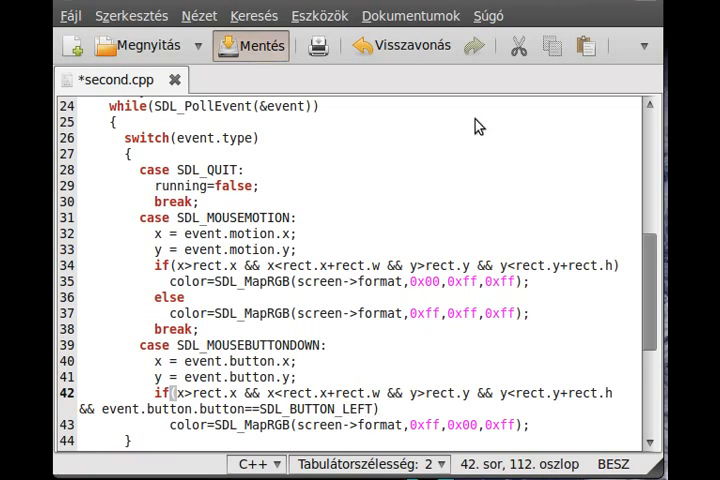
pyautogui.click(261, 45)
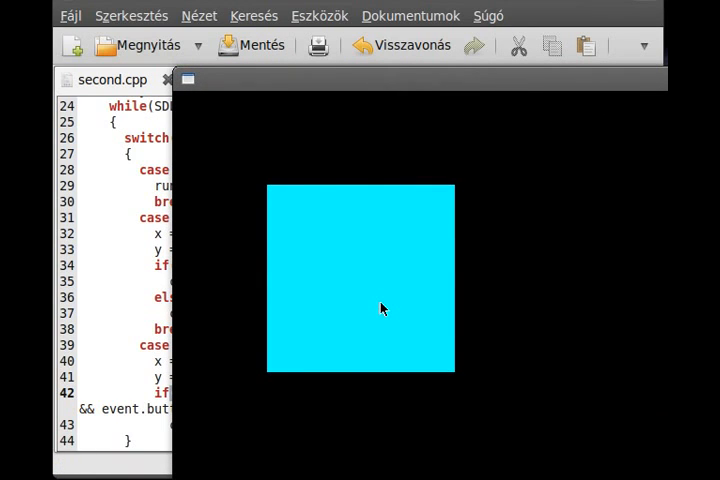
pyautogui.moveTo(367, 255)
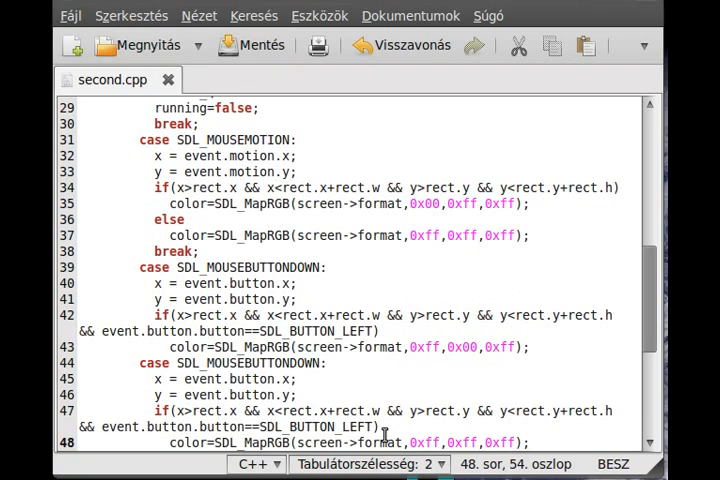
# - Change the second case's SDL_MOUSEBUTTONDOWN to SDL_MOUSEBUTTONUP so release restores white
pyautogui.doubleClick(300, 363)
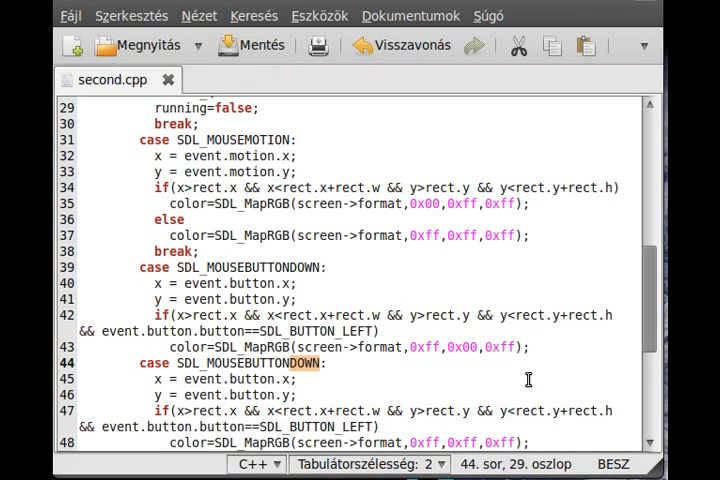
pyautogui.write('UP')
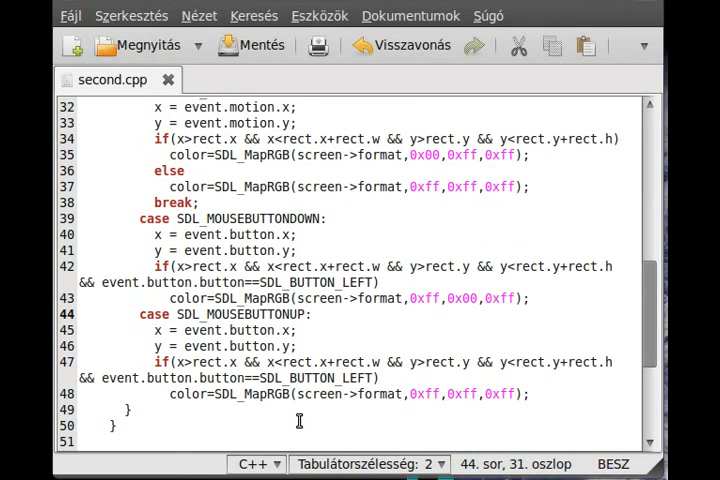
pyautogui.moveTo(367, 378)
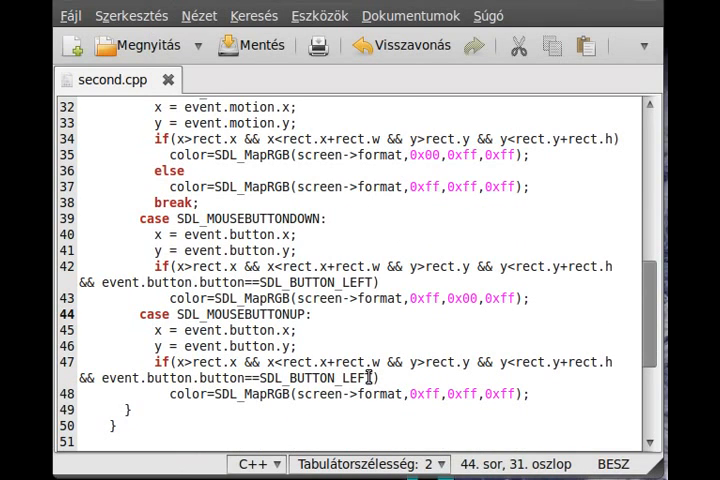